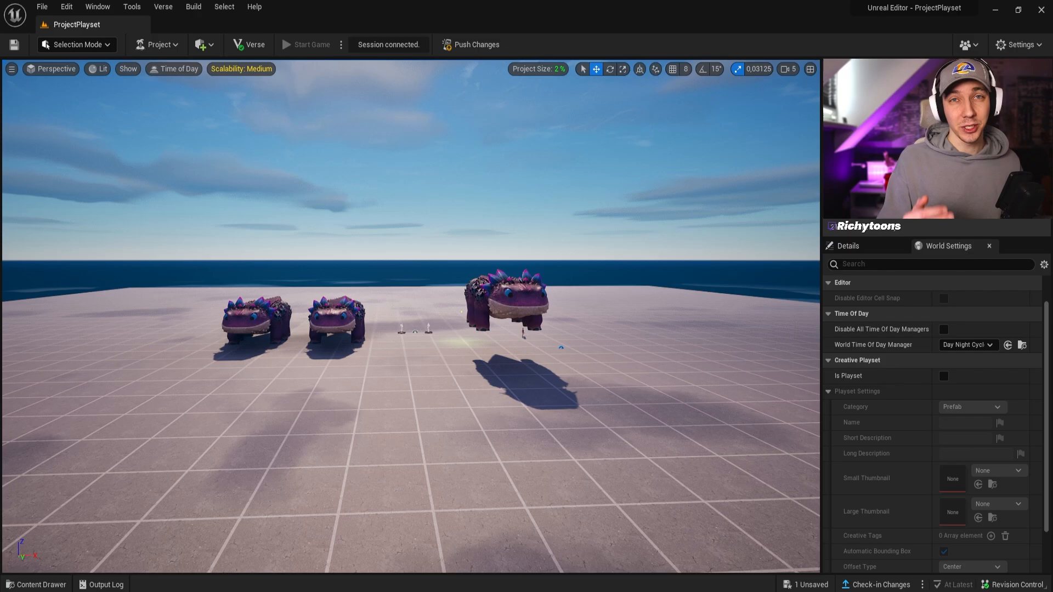
Step: Browse the project content to Galleries > Other, where the Test Gallery folder and level sit
left_click(35, 584)
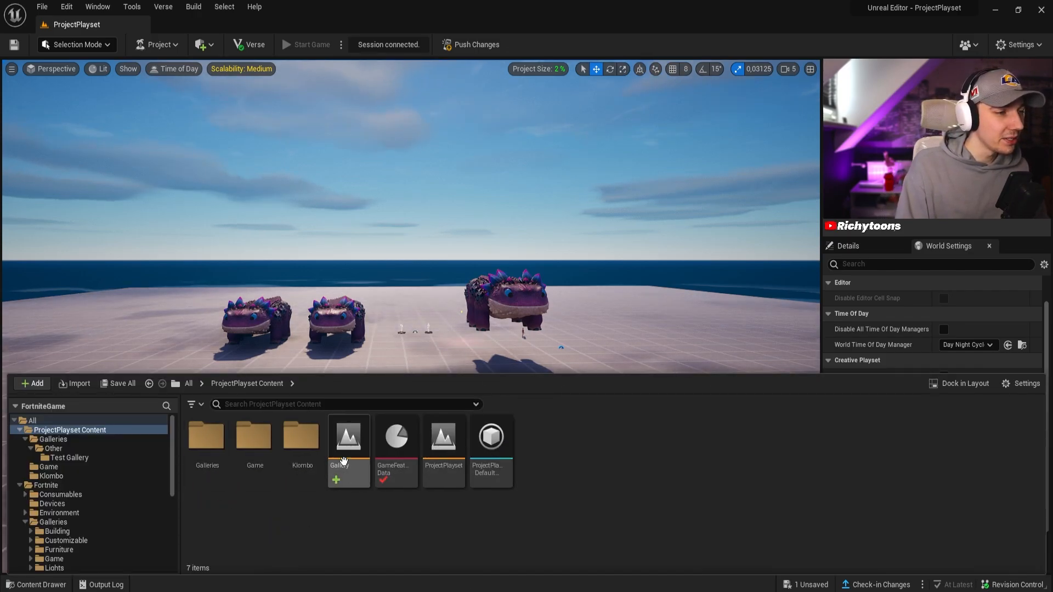
mouse_move(302, 436)
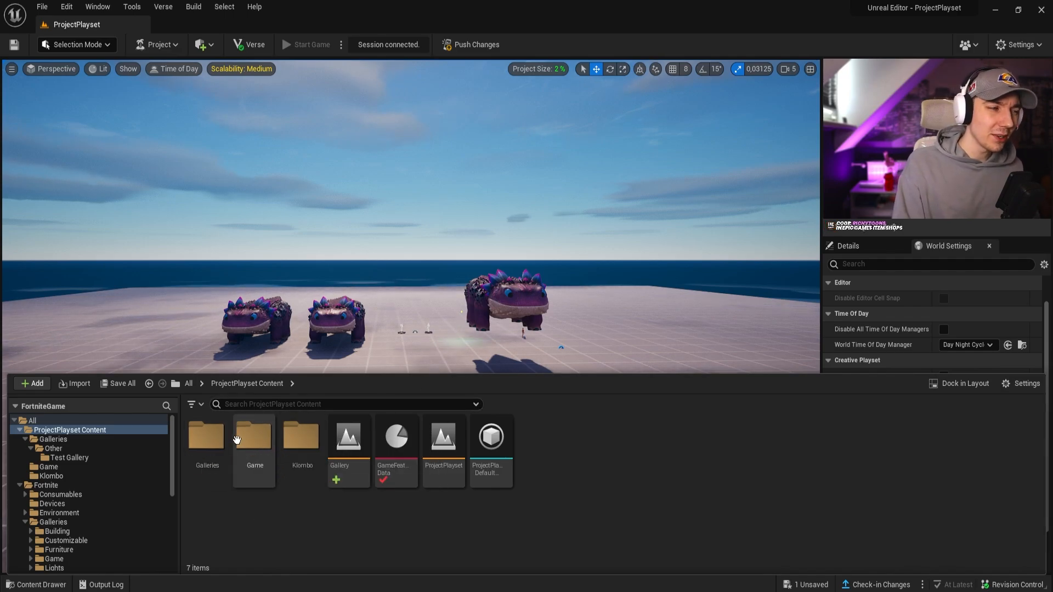
mouse_move(206, 436)
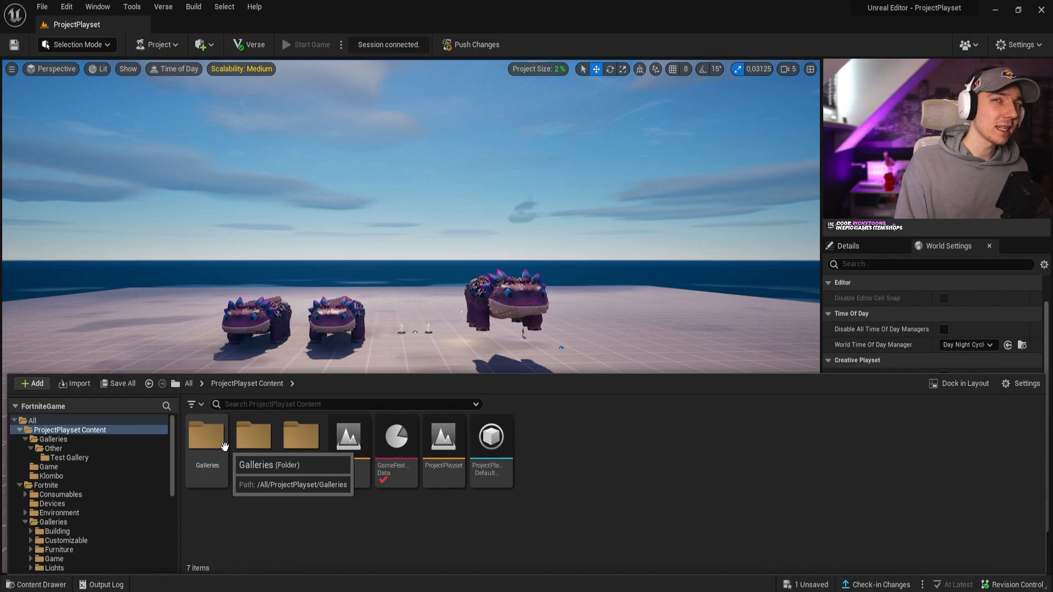
mouse_move(214, 449)
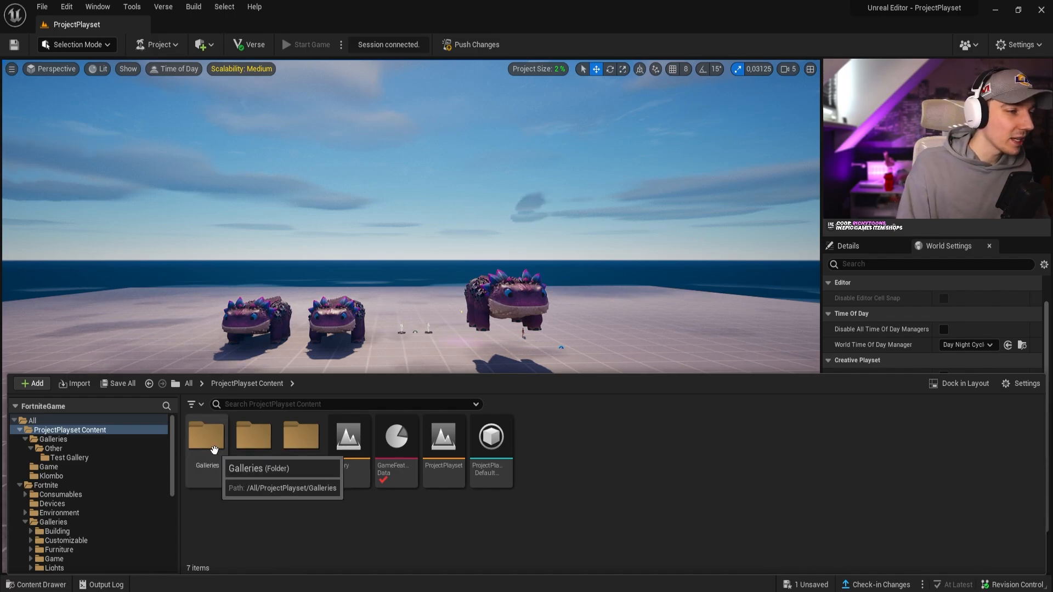
double_click(206, 435)
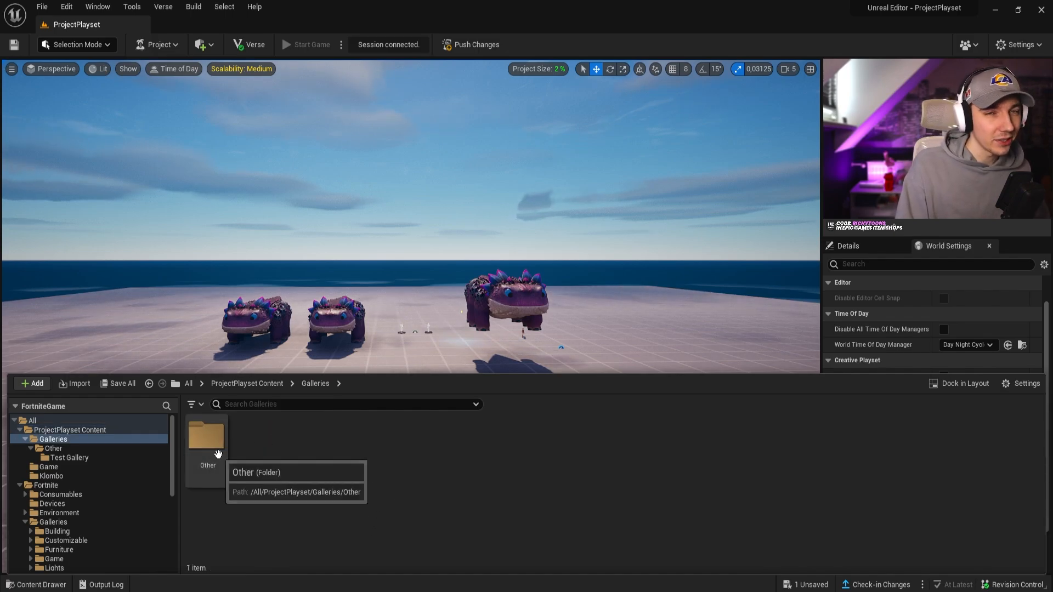
double_click(207, 436)
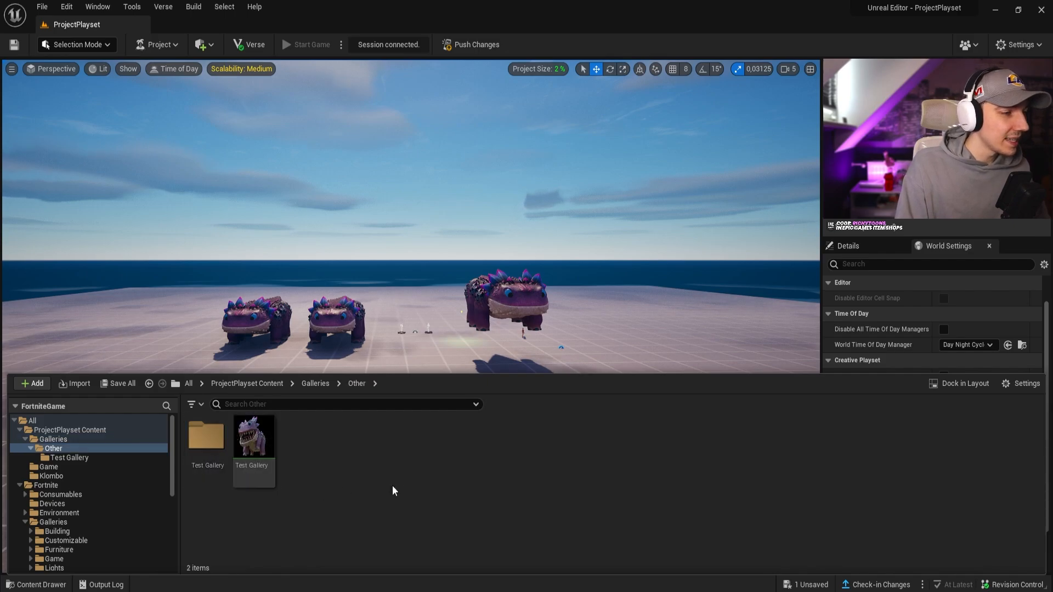
mouse_move(254, 436)
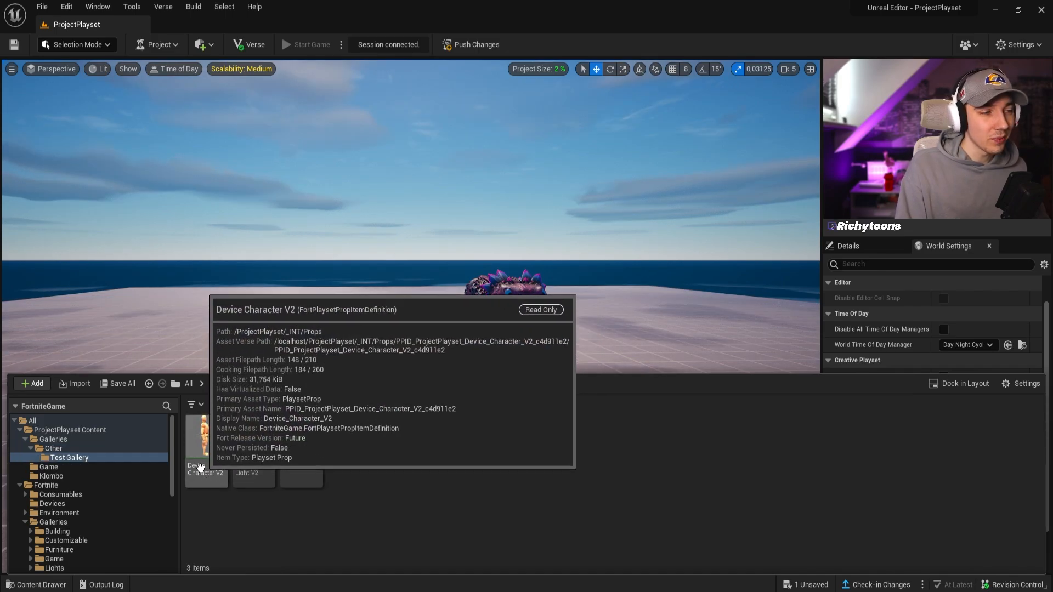
mouse_move(303, 443)
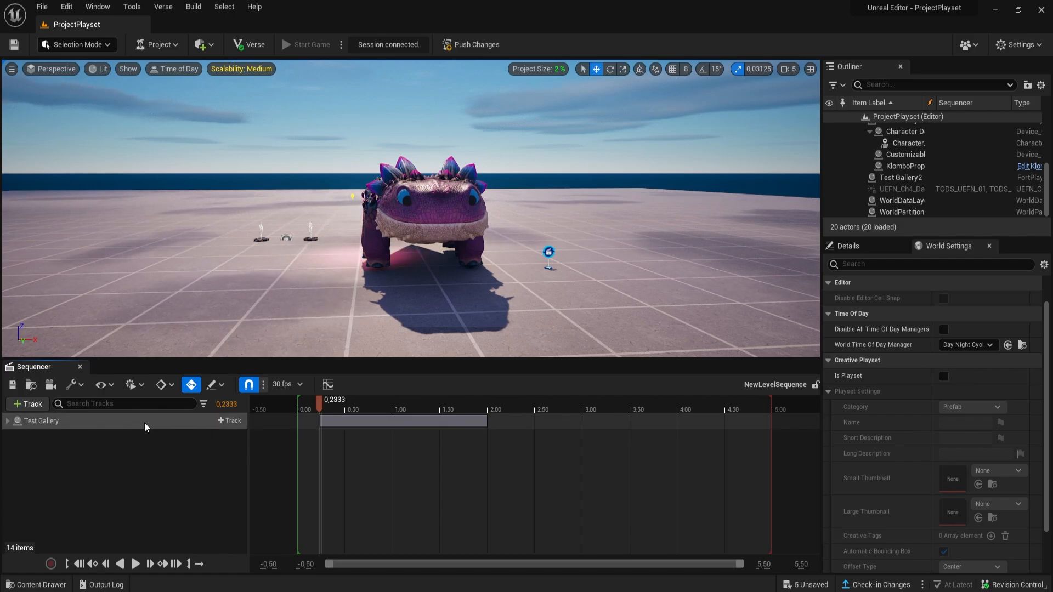
Step: Scrub the Klombo sequence playhead to preview the creature's pose, ending near 0.27 seconds
left_click(27, 403)
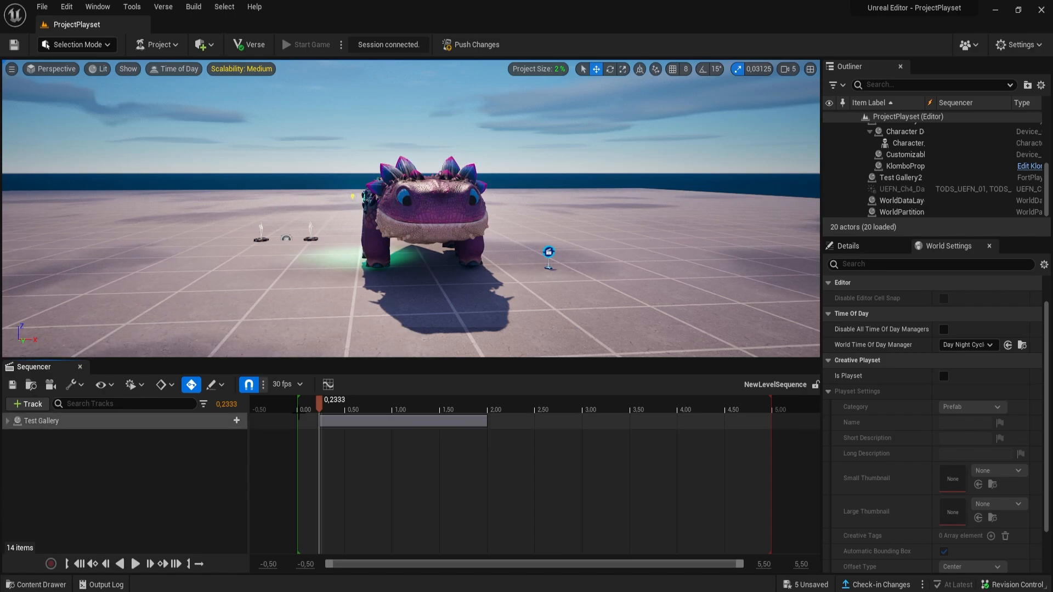
left_click_drag(321, 399, 436, 399)
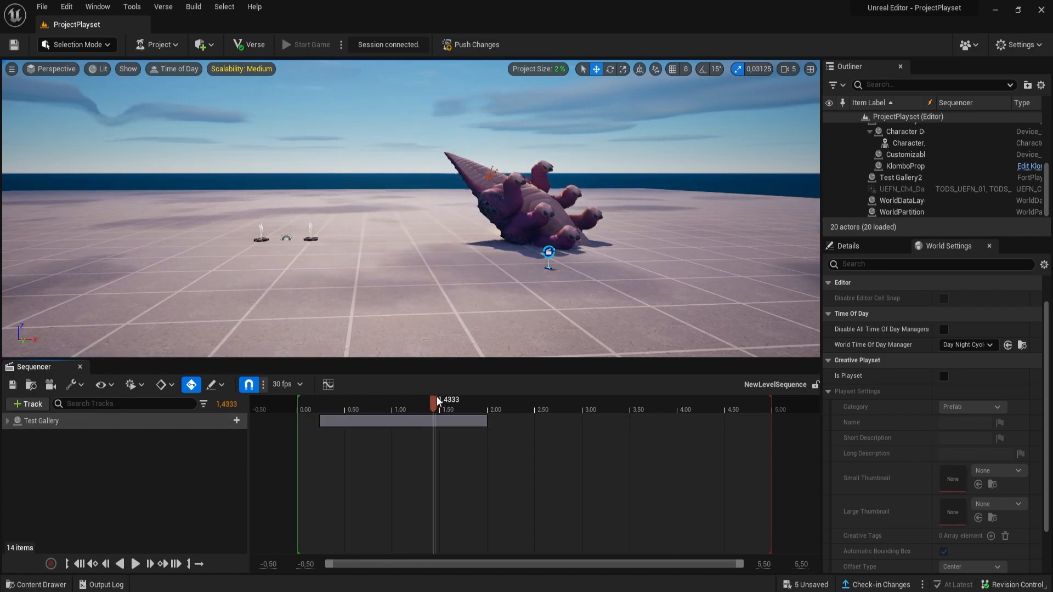
left_click_drag(435, 399, 376, 399)
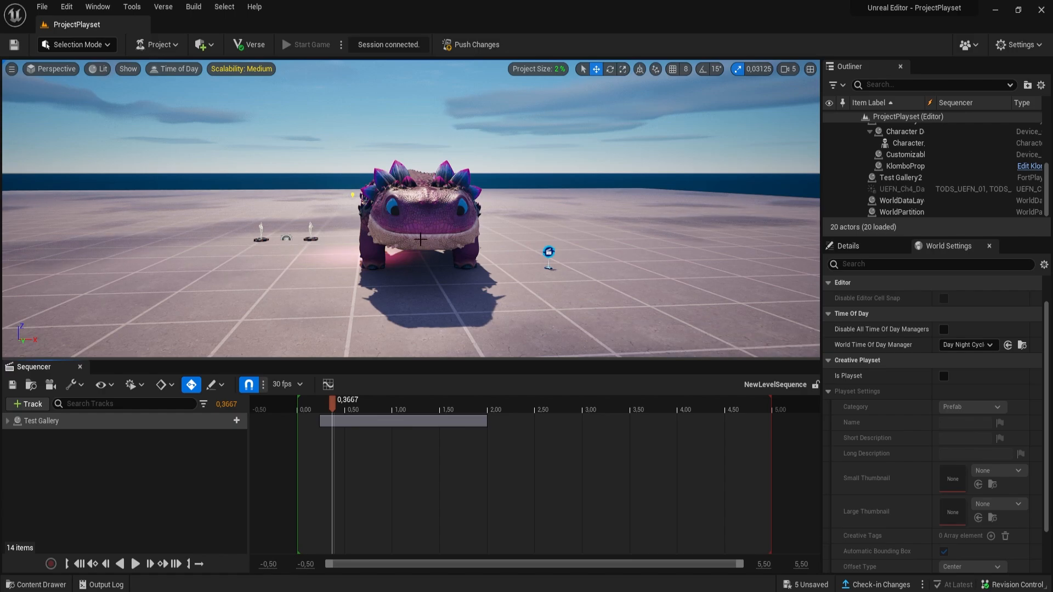
left_click(902, 166)
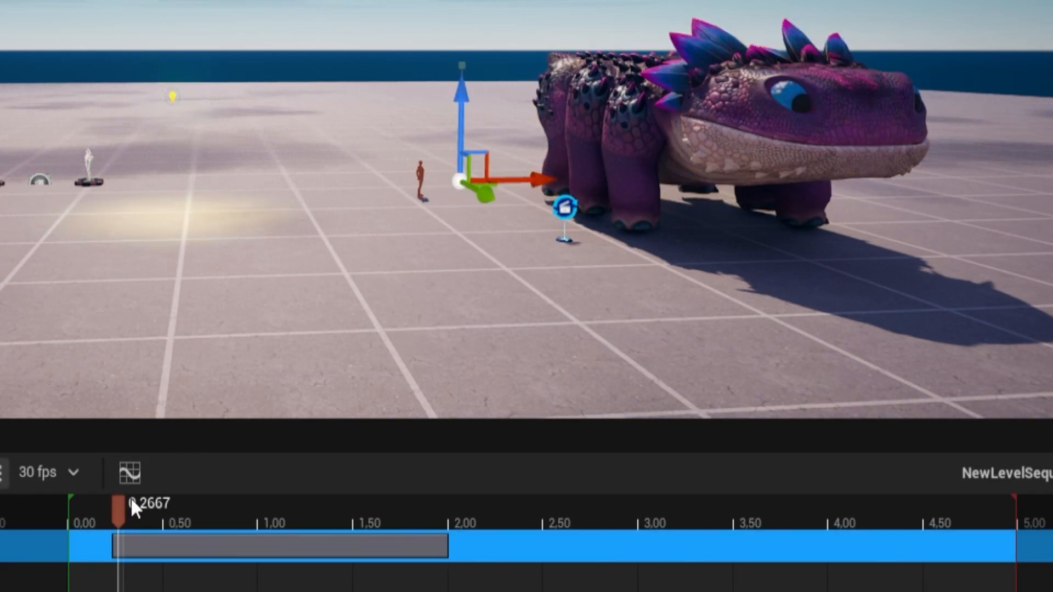
left_click_drag(118, 506, 397, 506)
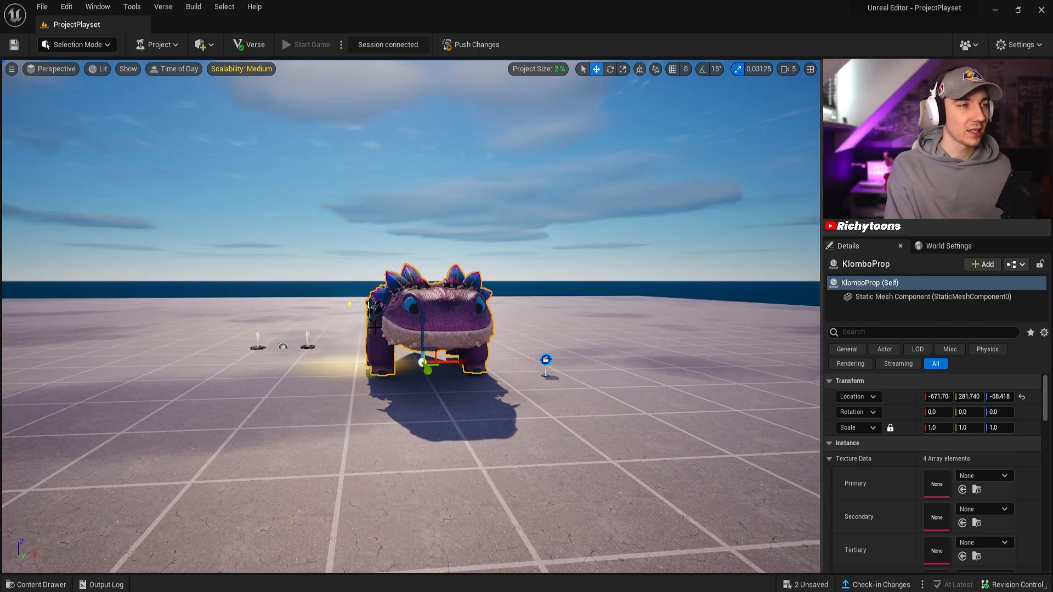
Step: Move KlomboProp to Location X -817, then enable Is Playset in the level's World Settings
type("-817,0")
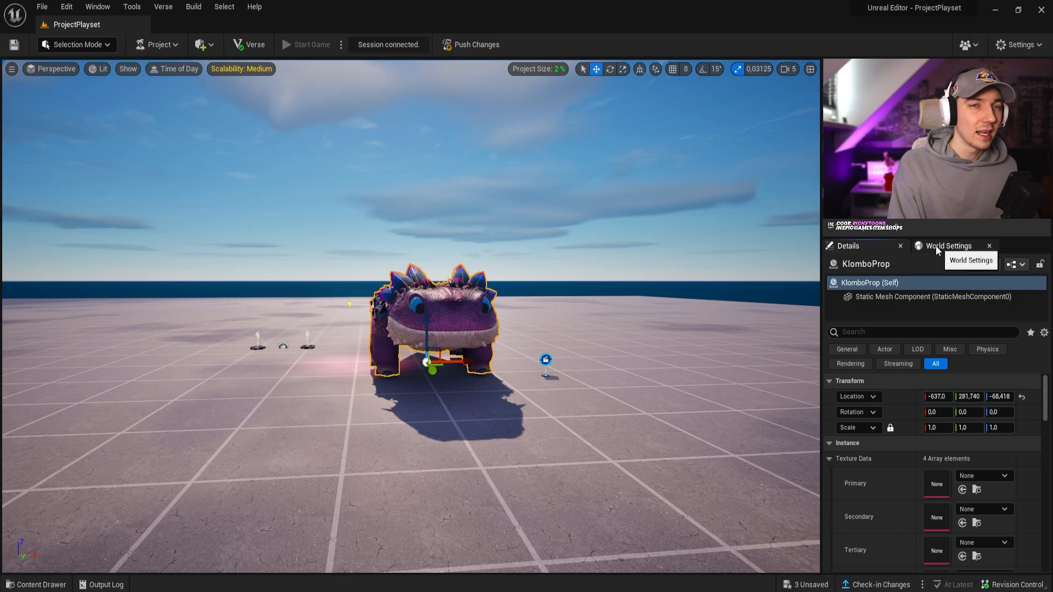
left_click(947, 245)
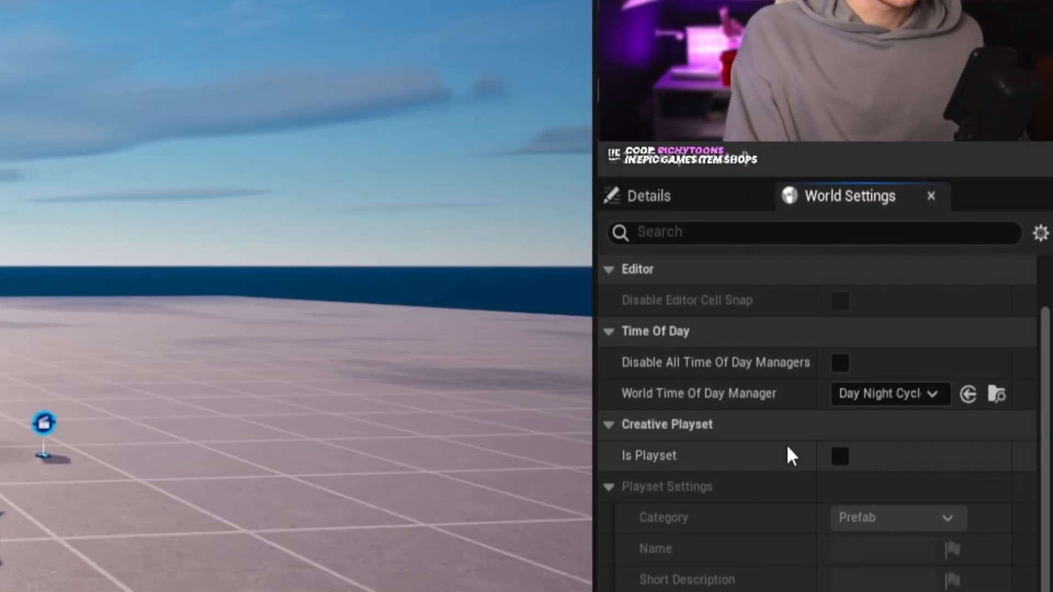
left_click(838, 456)
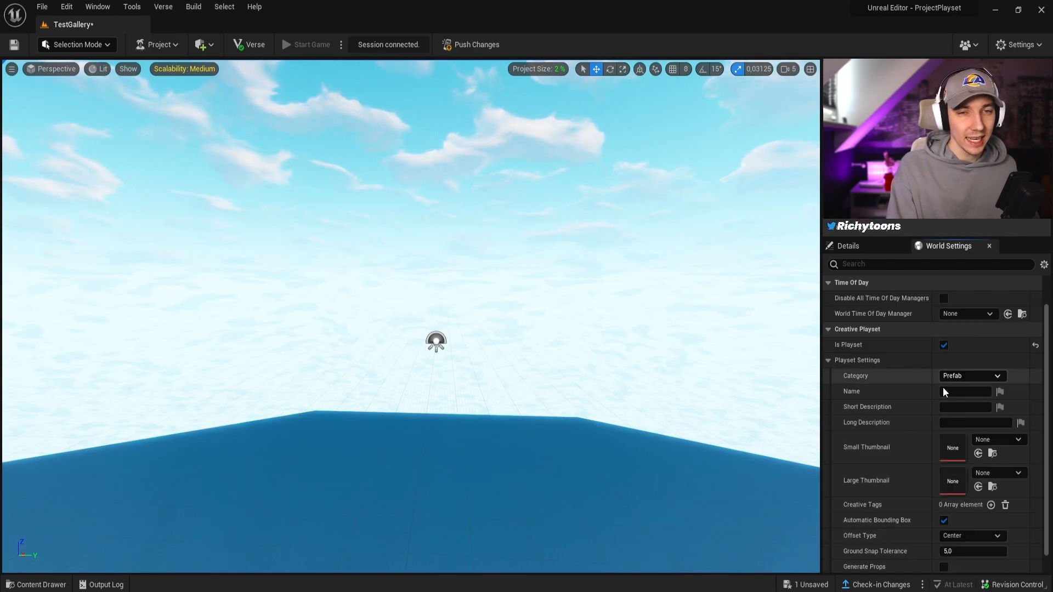
Step: Name the playset Klombos and browse the Test Gallery content folder for its thumbnails
left_click(967, 375)
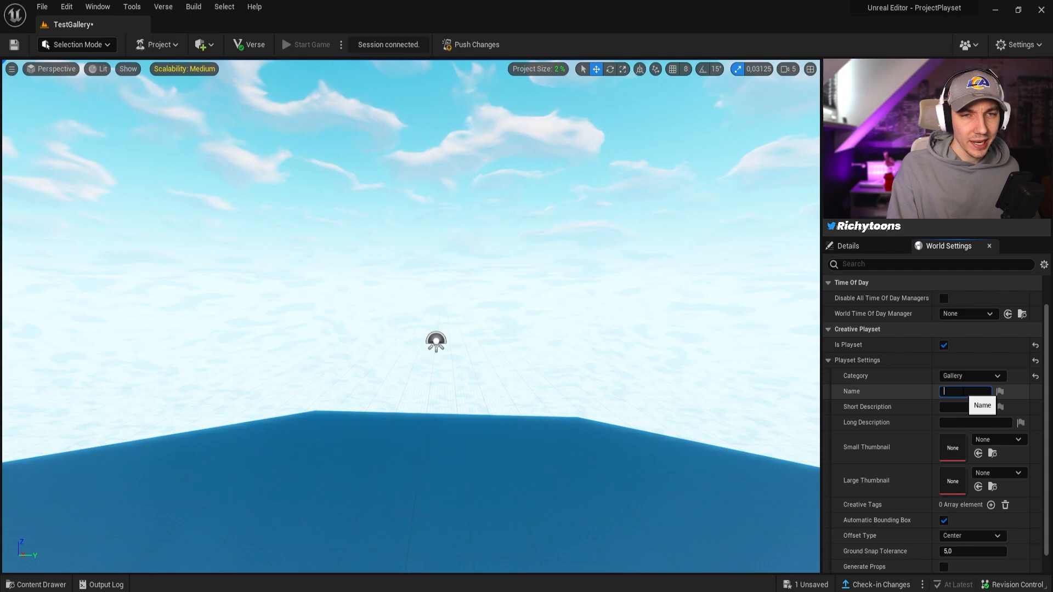
type("Klombos")
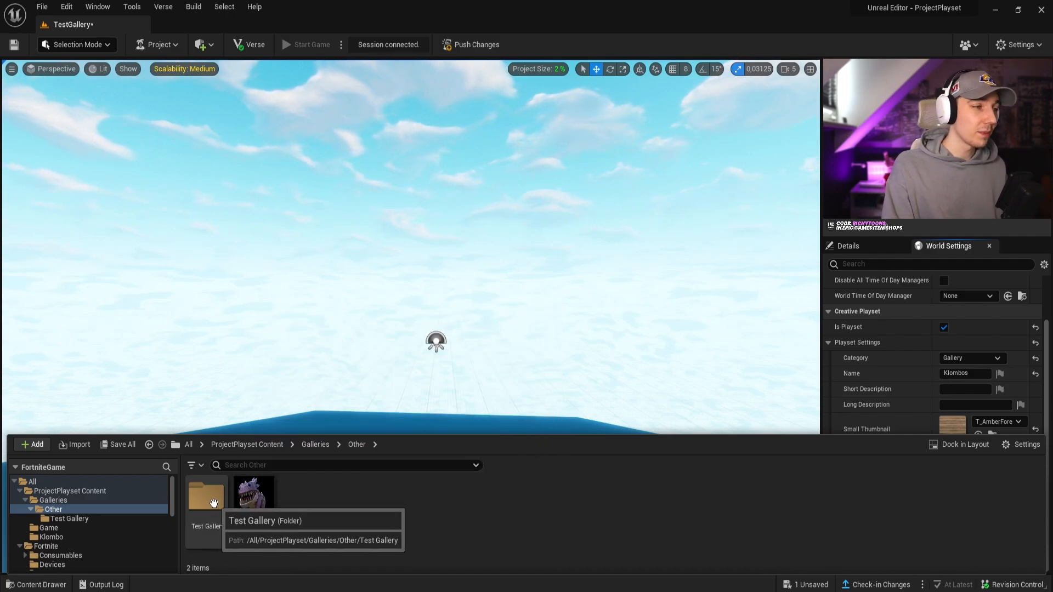
double_click(205, 496)
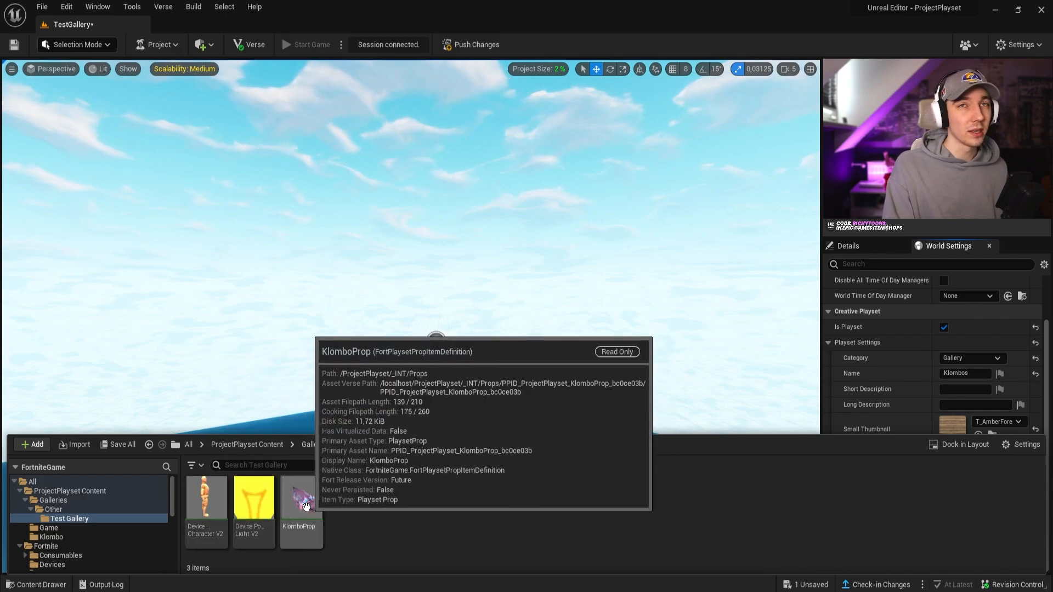
mouse_move(413, 427)
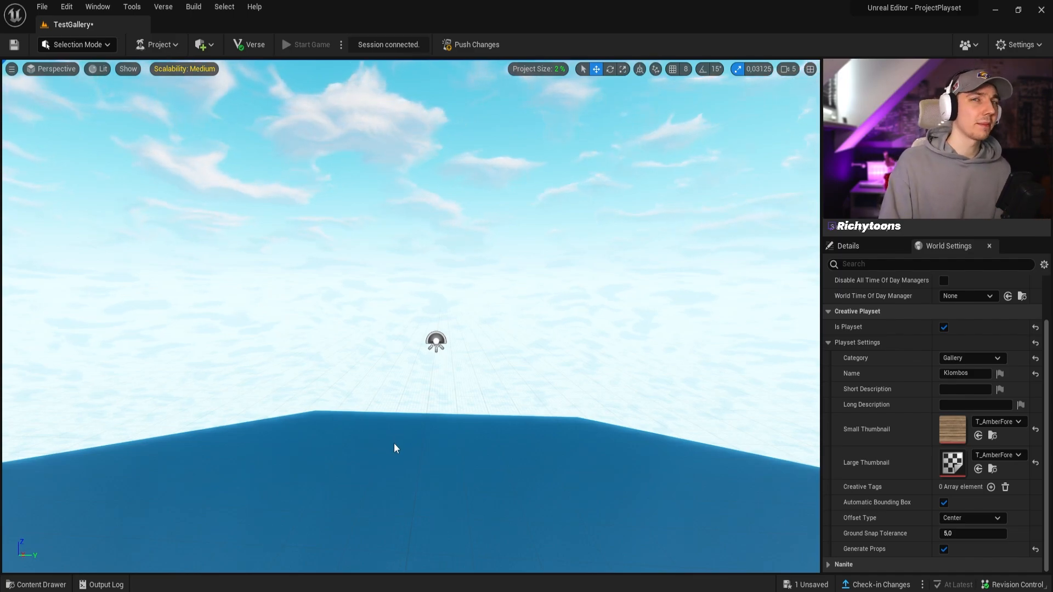
left_click(76, 44)
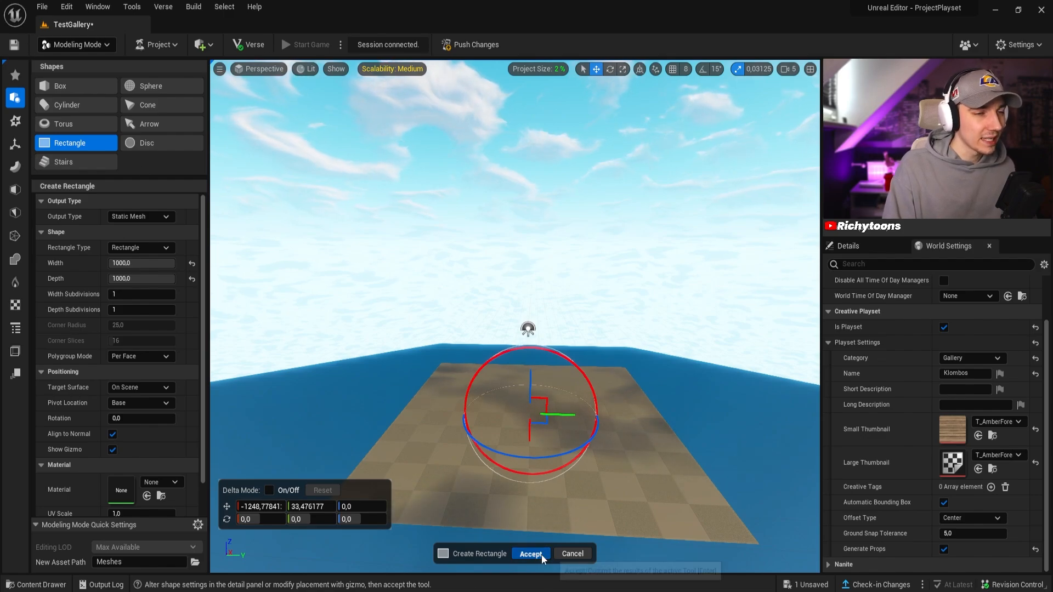
Step: Accept the new rectangle floor and reopen the content browser for the Klombo props
left_click(530, 553)
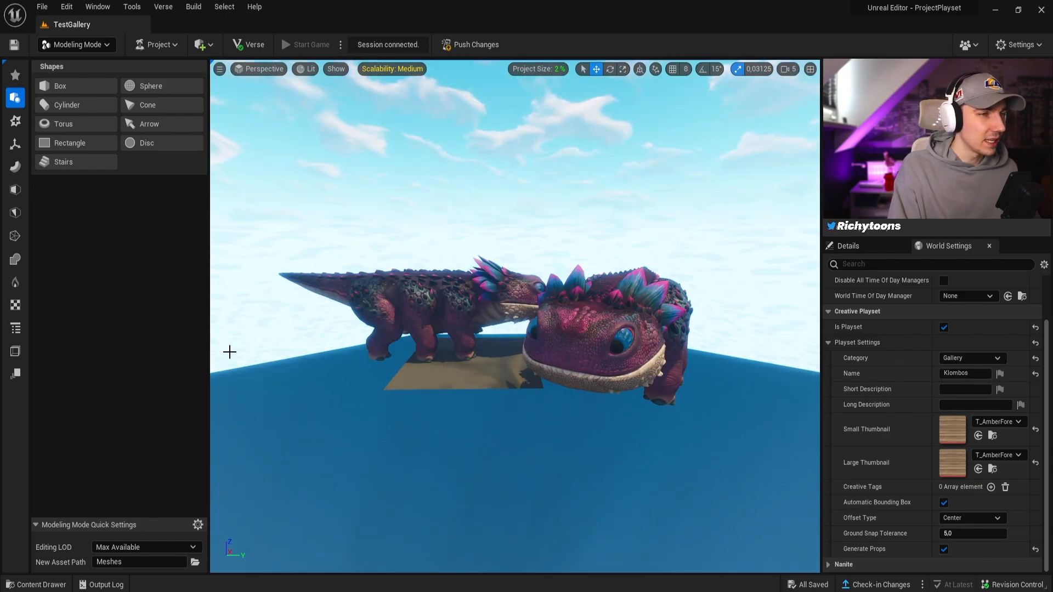
left_click(36, 585)
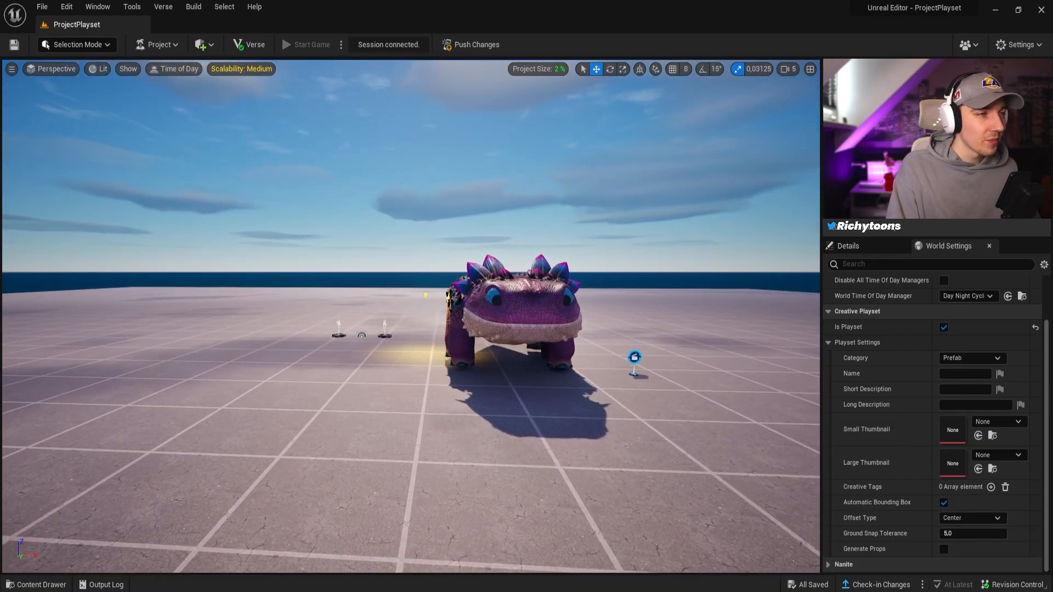
Step: Reopen the TestGallery level asset from the project content browser
left_click(36, 585)
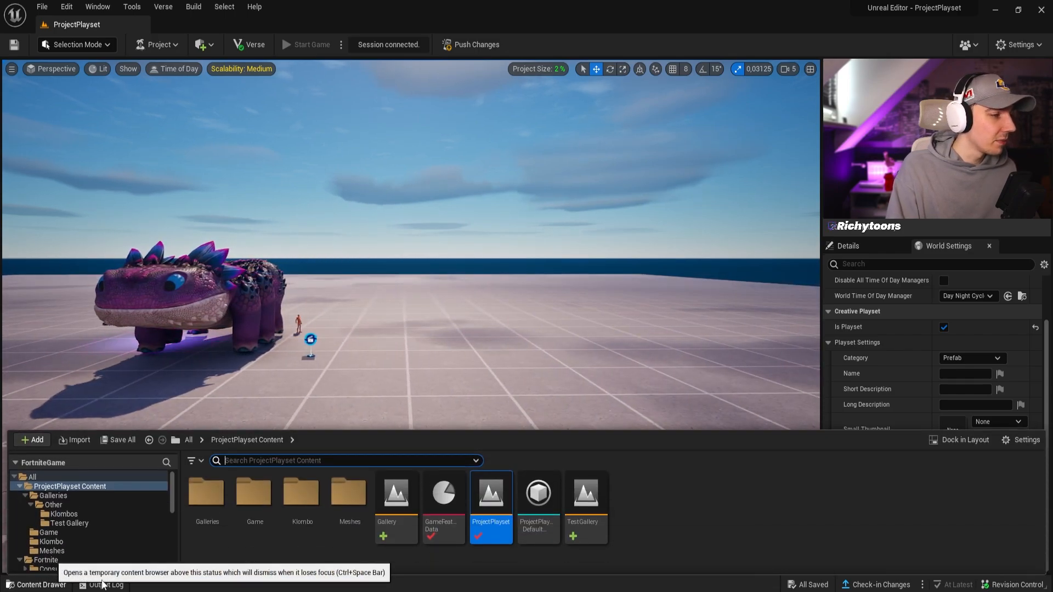
left_click(206, 493)
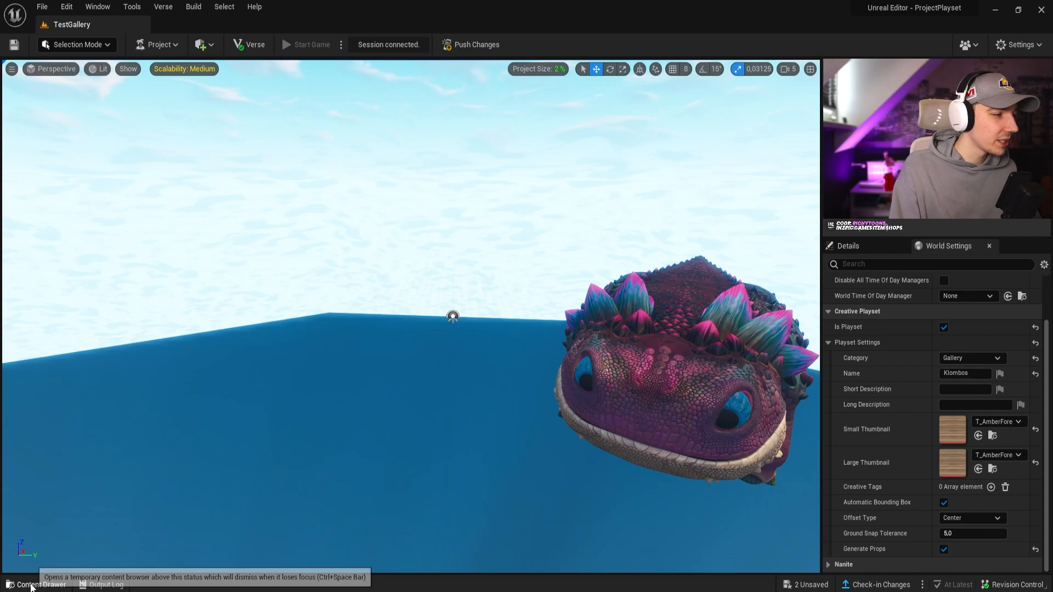
Step: Save the placed Art Deco props and rectangle, then browse to the Art Deco Bank Gallery Black props
left_click(40, 585)
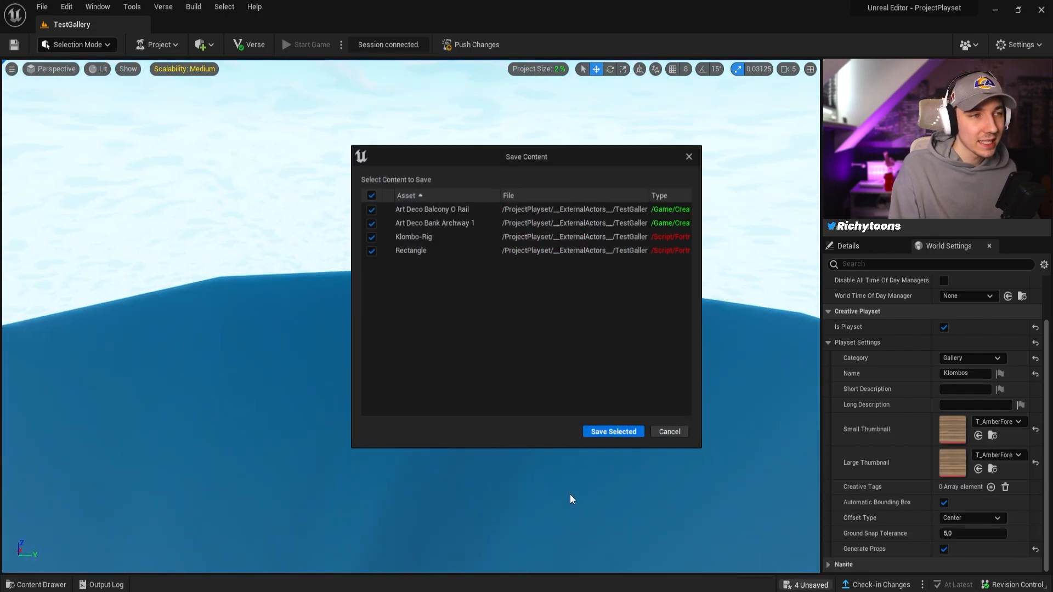
left_click(612, 431)
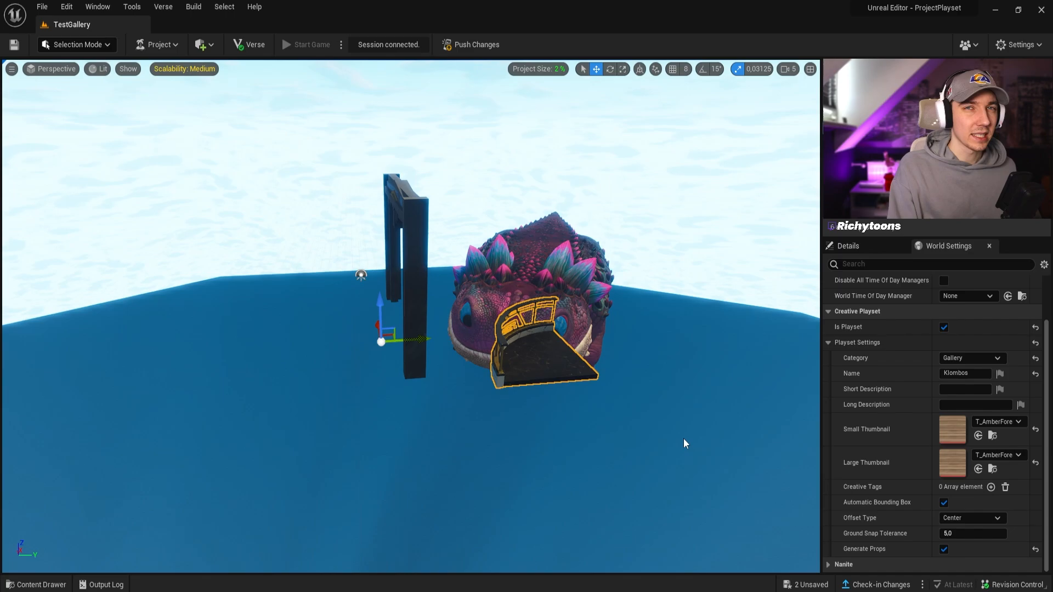
left_click(37, 584)
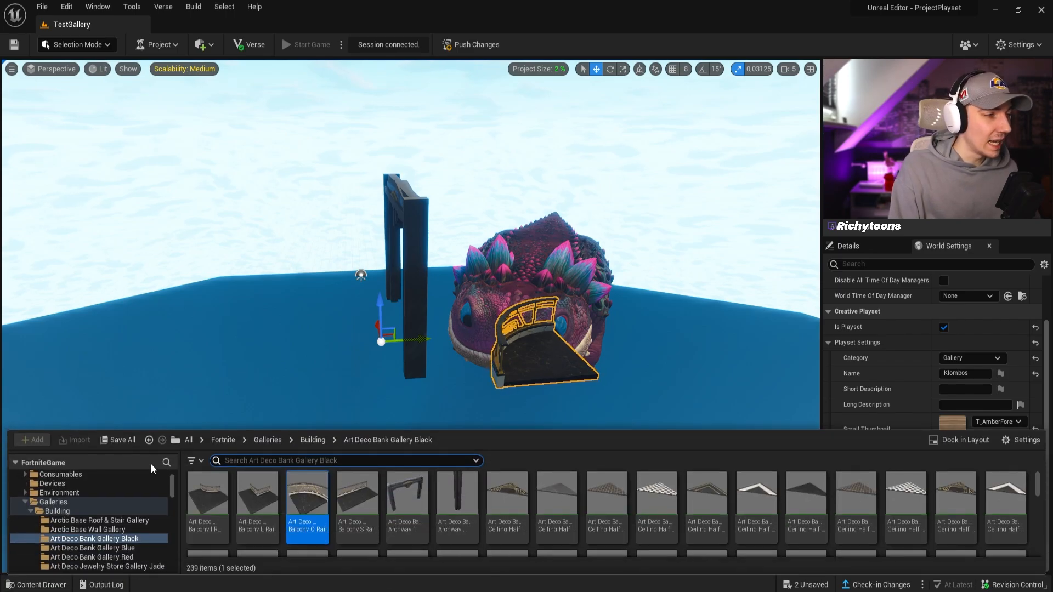